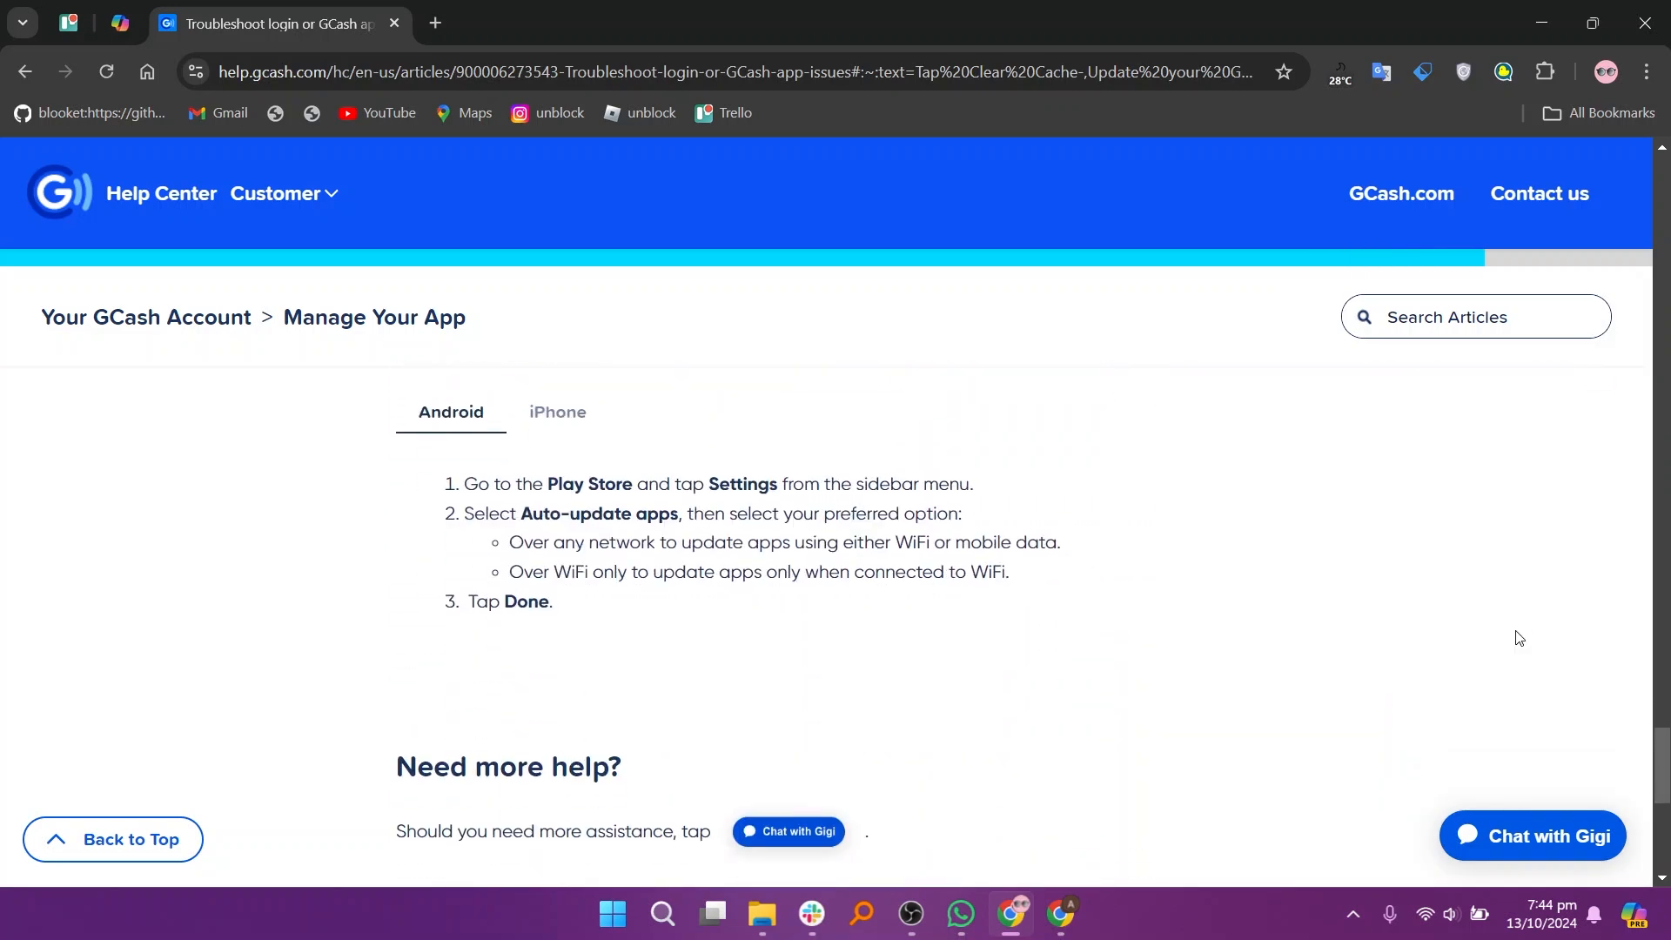
Switch the Enable auto-update section from Android to the iPhone instructions
{"action": "scroll", "scroll_direction": "up", "scroll_amount": 3}
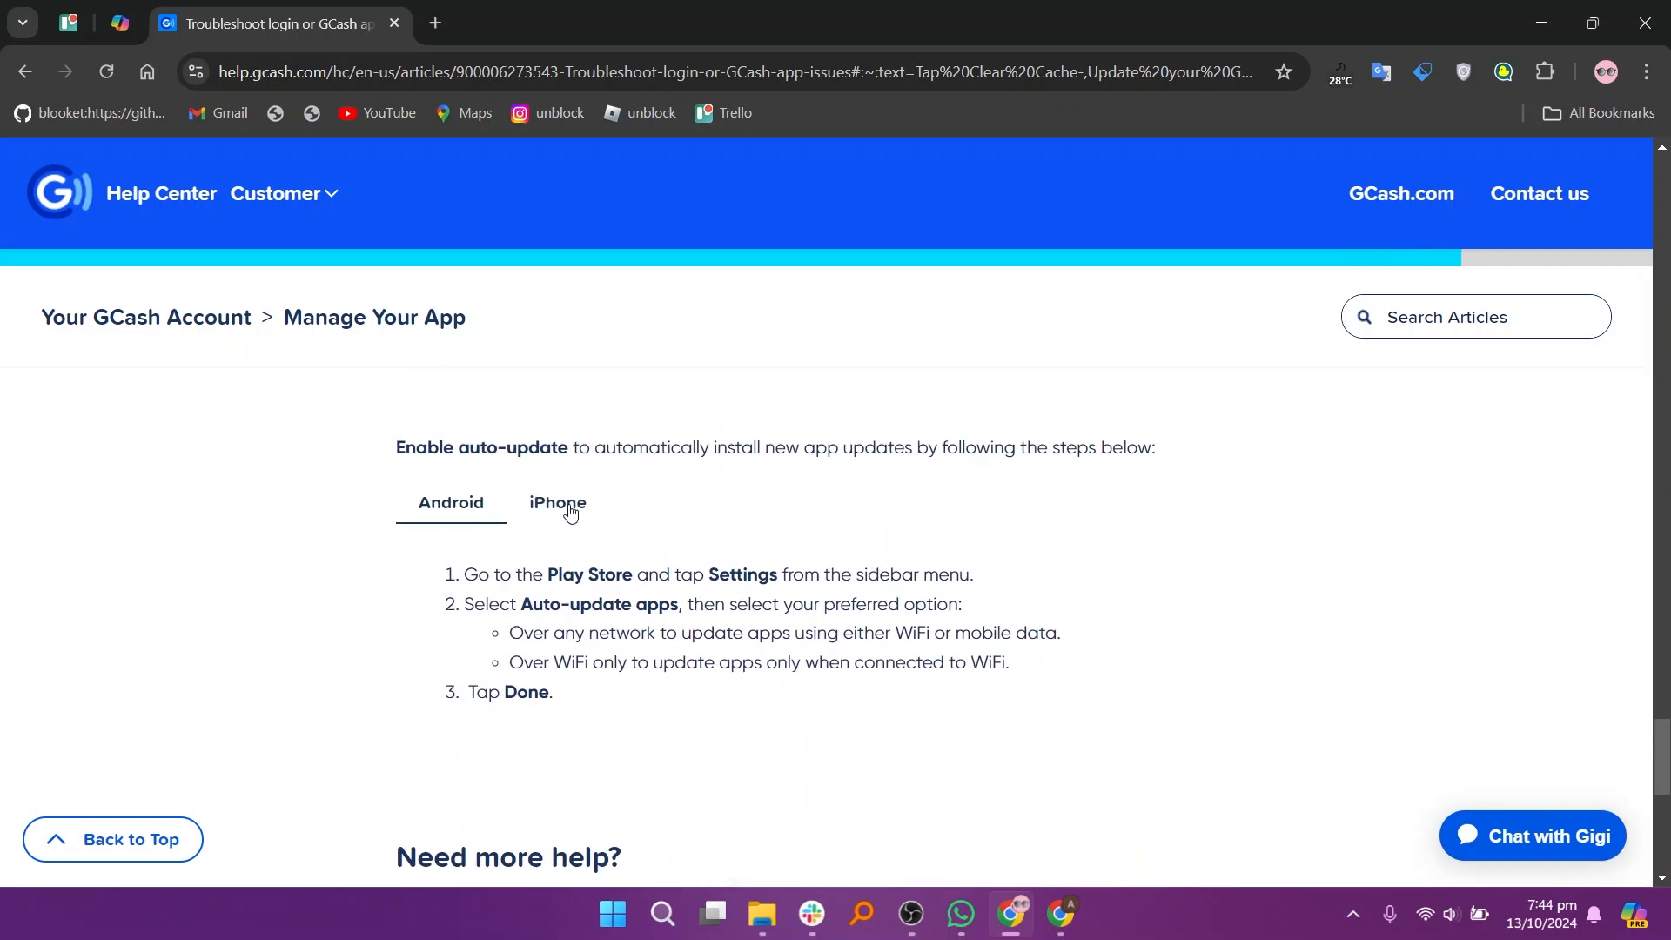
{"action": "left_click", "coordinate": [556, 503]}
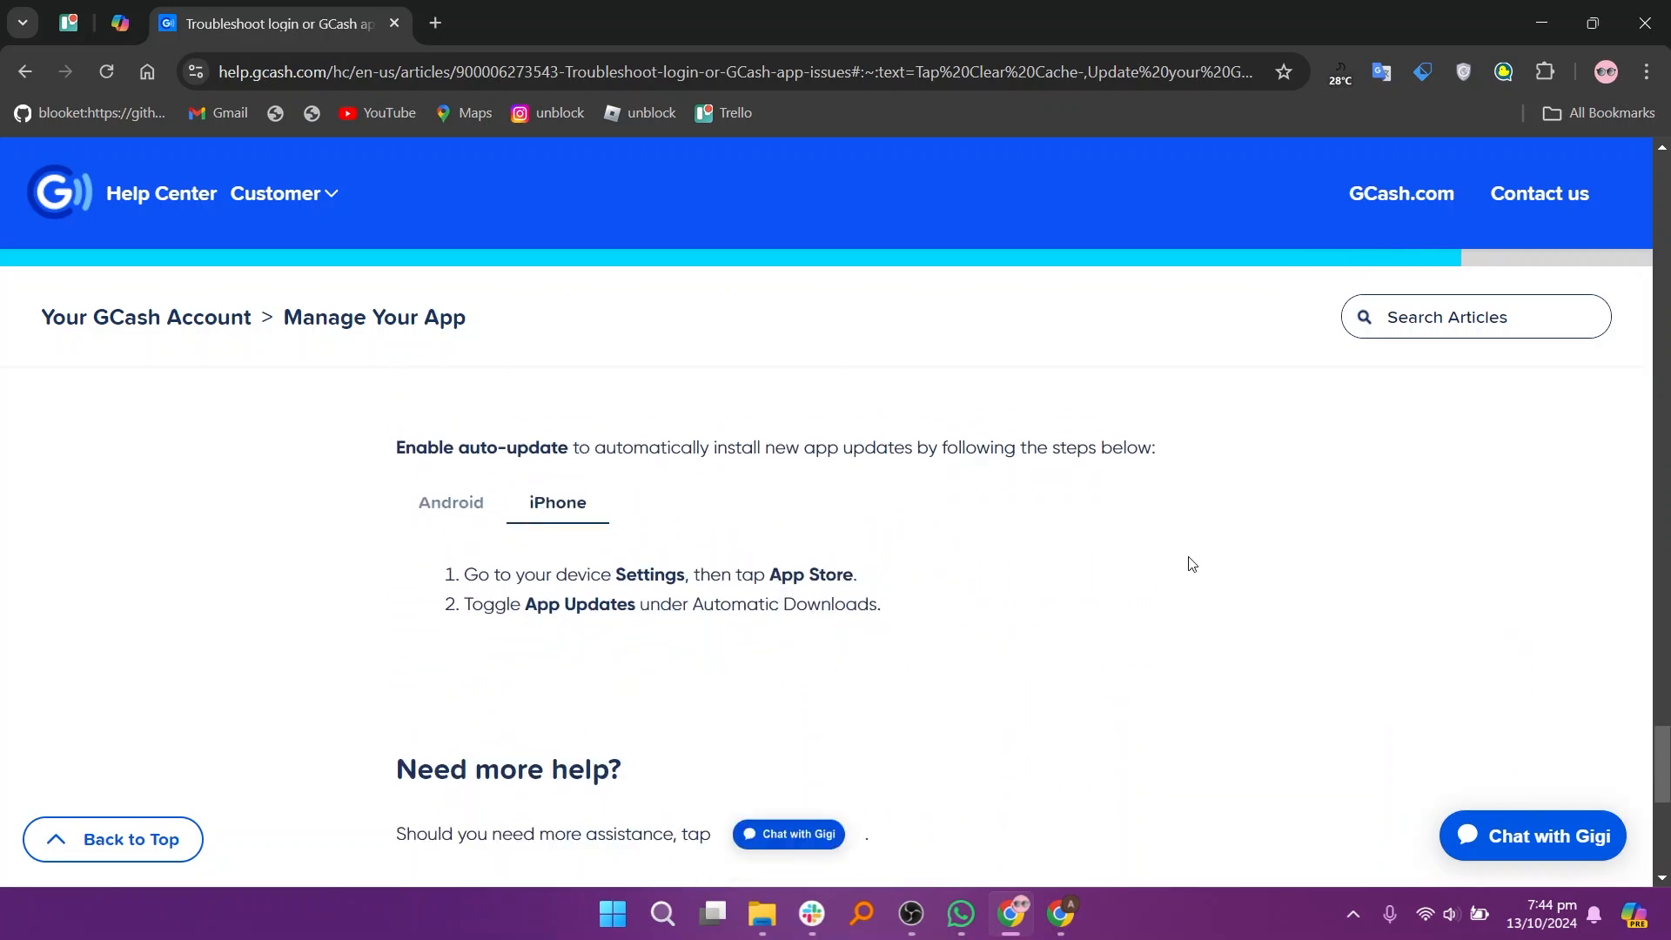